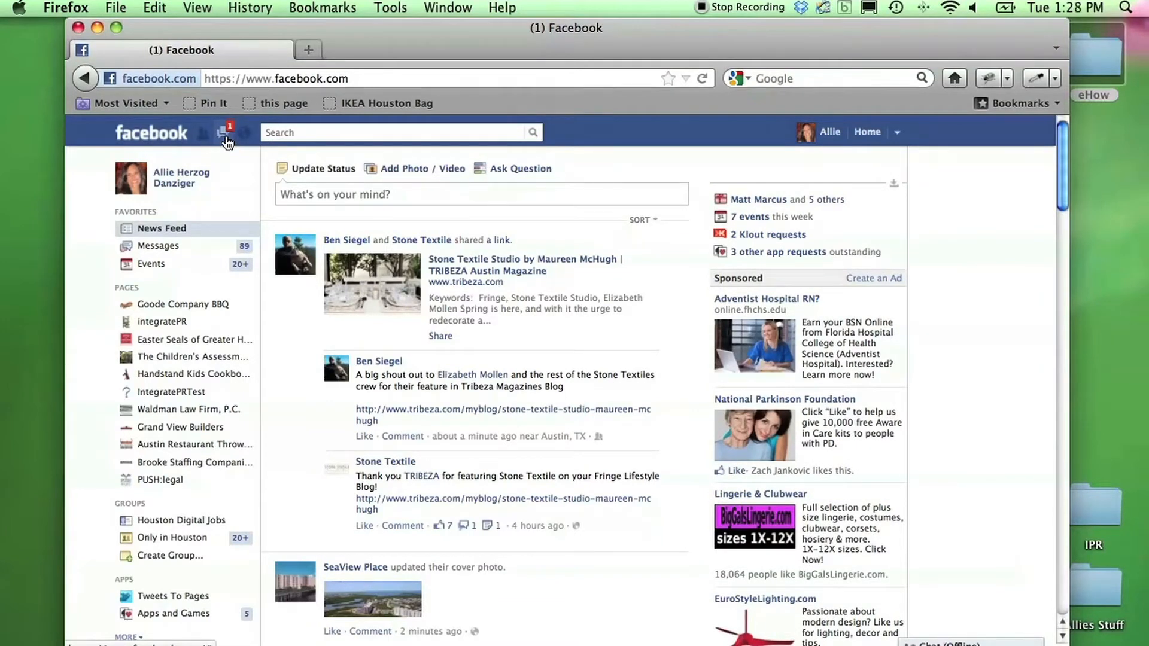
pyautogui.click(224, 133)
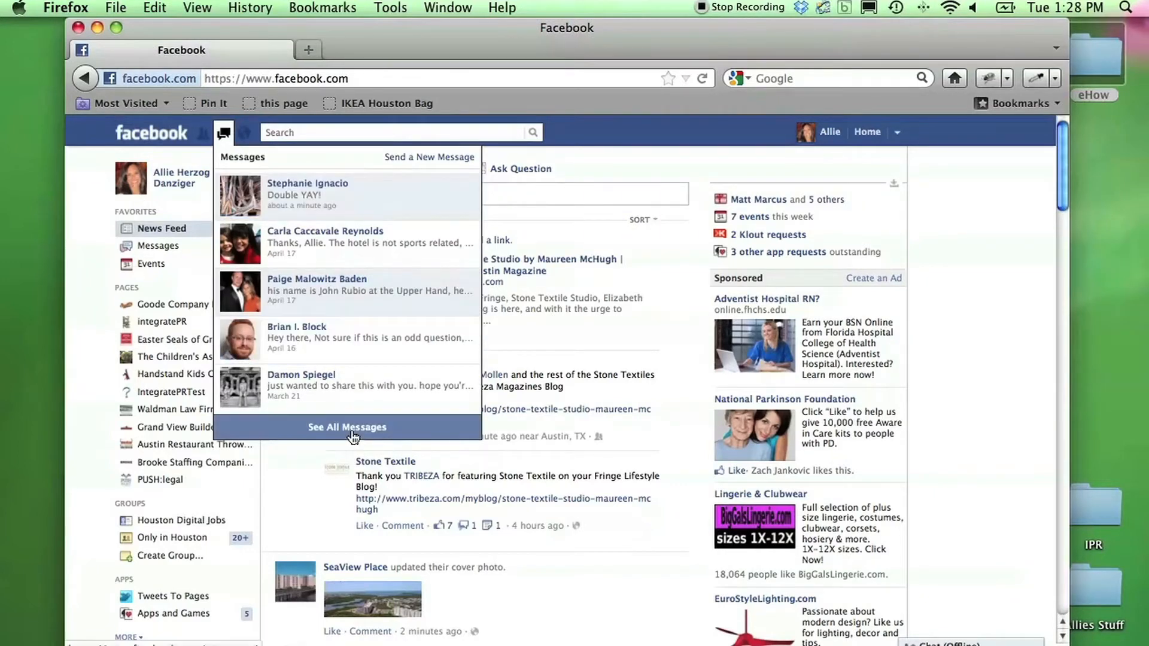
pyautogui.moveTo(358, 433)
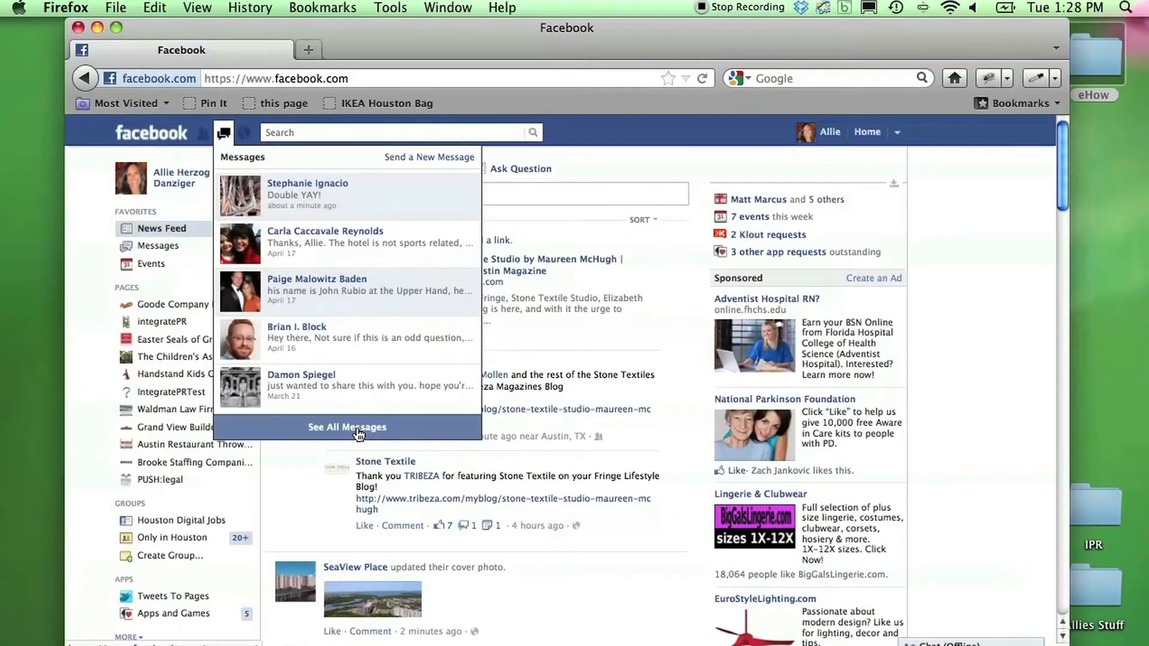
pyautogui.click(348, 426)
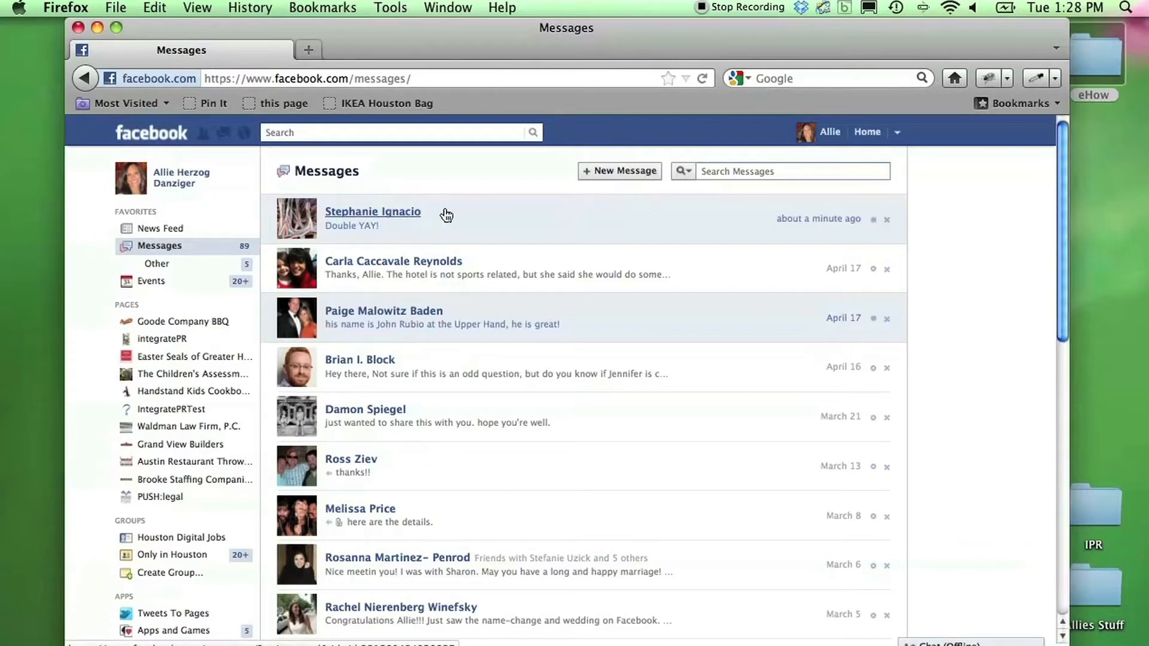
pyautogui.click(372, 210)
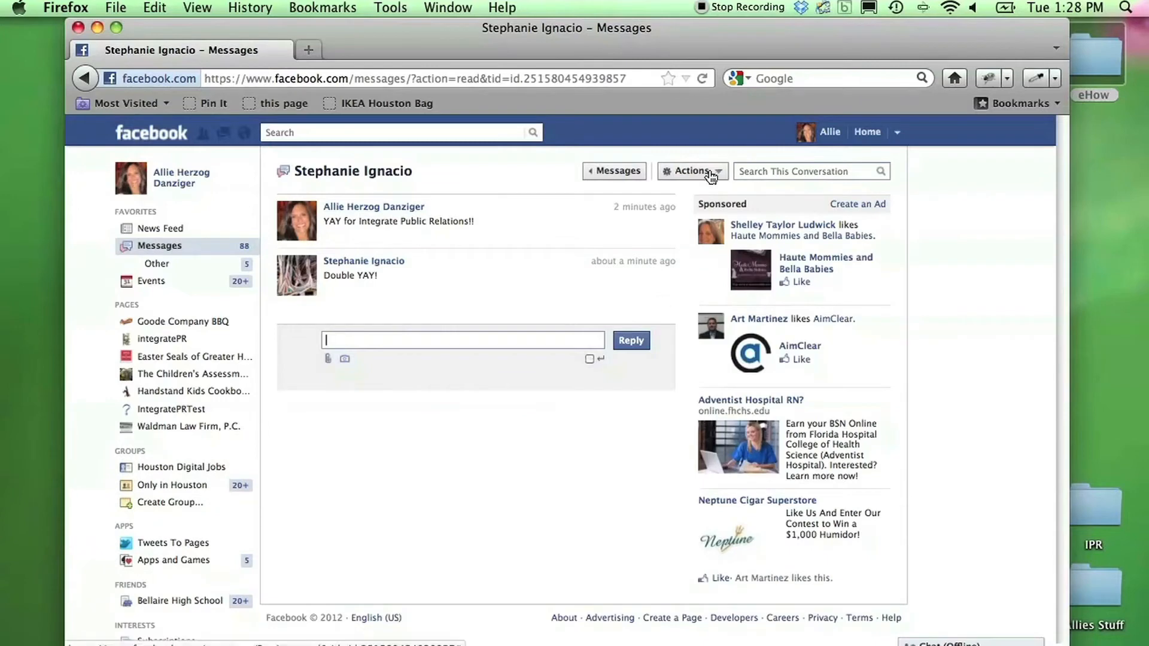
pyautogui.moveTo(683, 181)
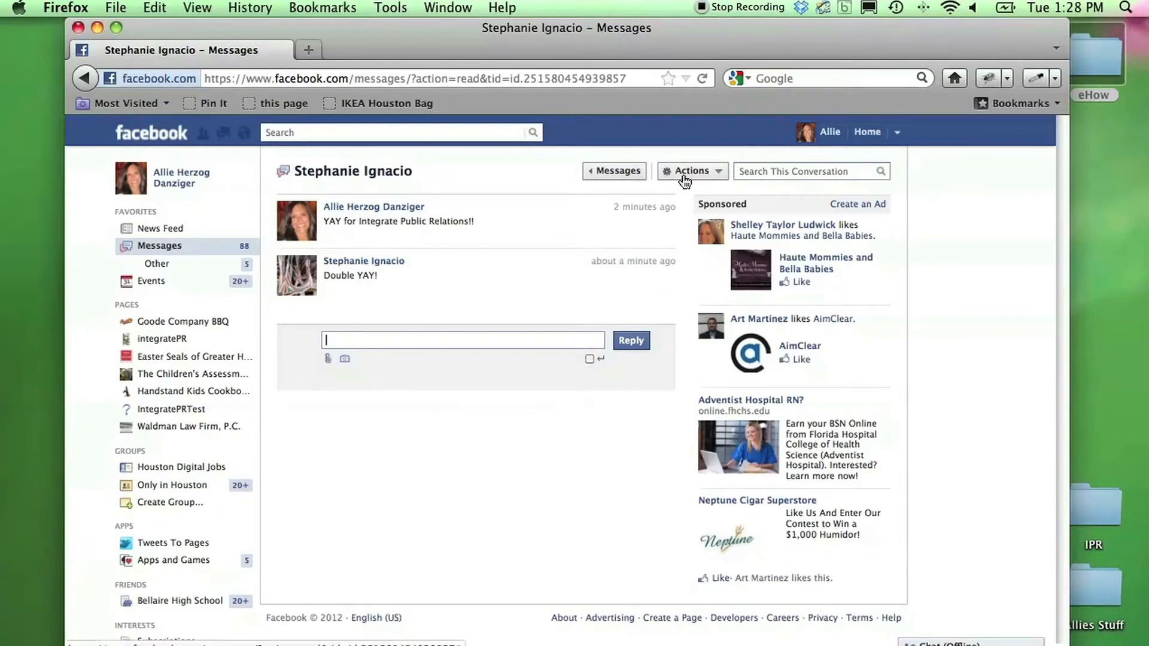
# Choose Delete Messages from the conversation's Actions menu to enter delete mode.
pyautogui.click(690, 171)
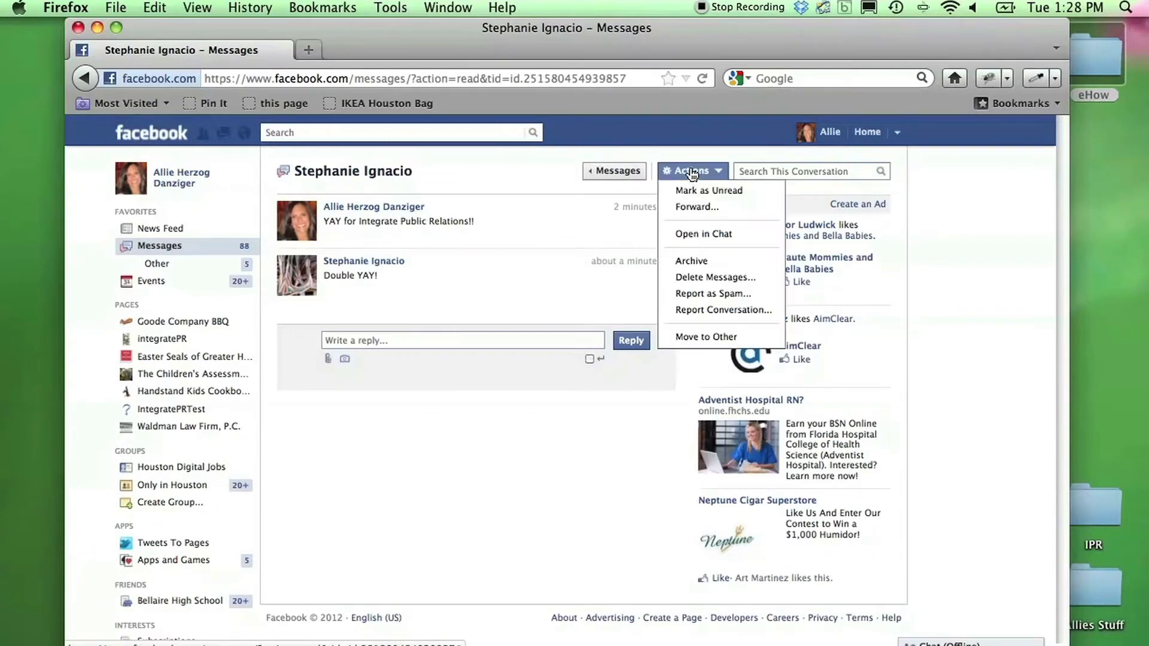
pyautogui.moveTo(721, 310)
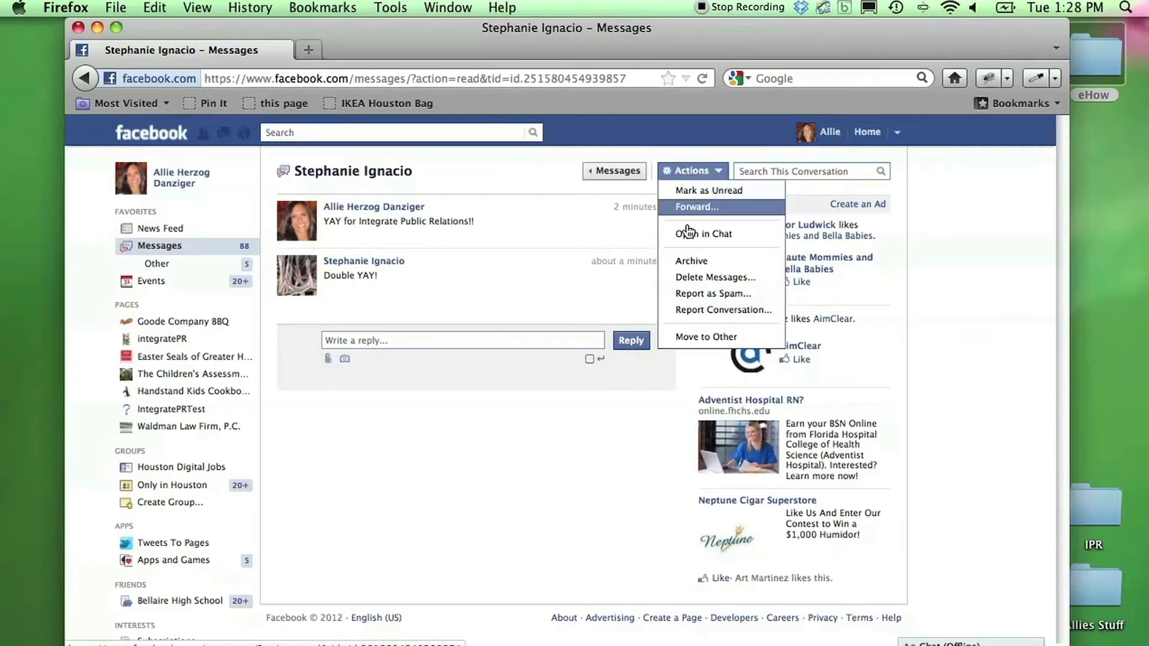
pyautogui.moveTo(689, 281)
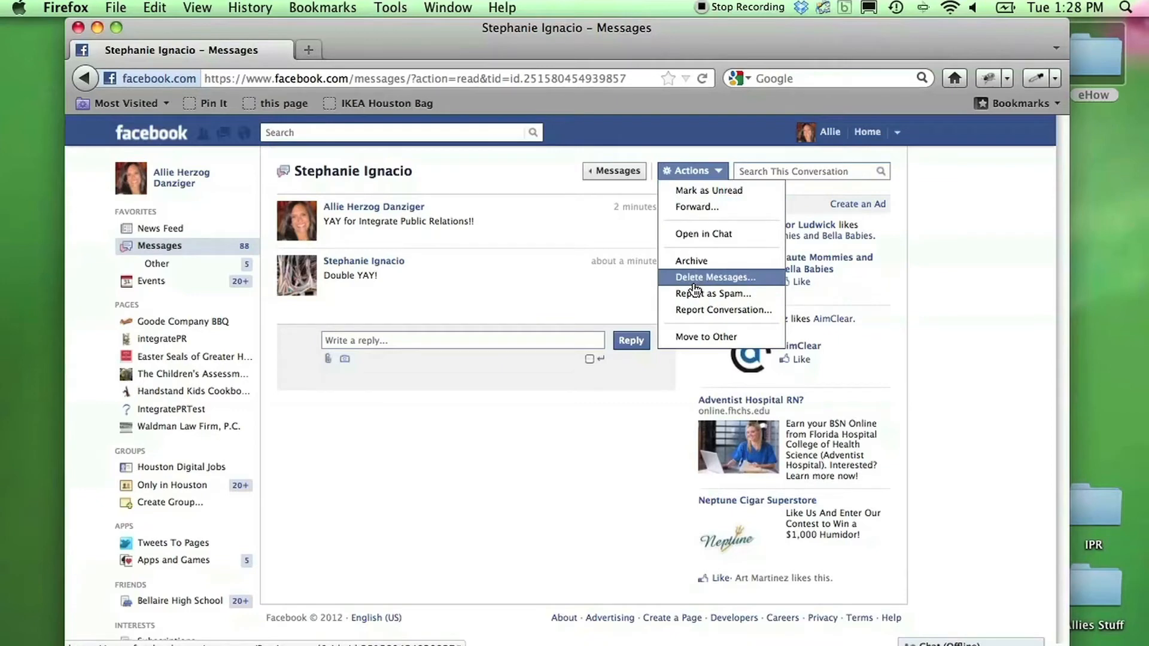
pyautogui.moveTo(698, 285)
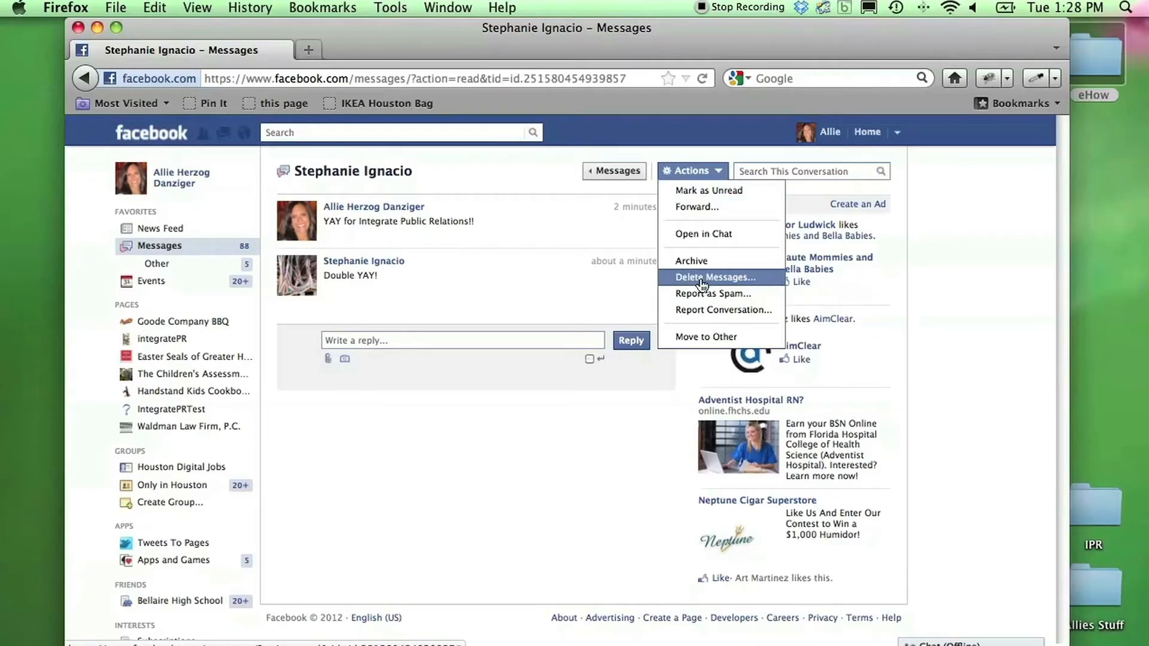
pyautogui.click(716, 277)
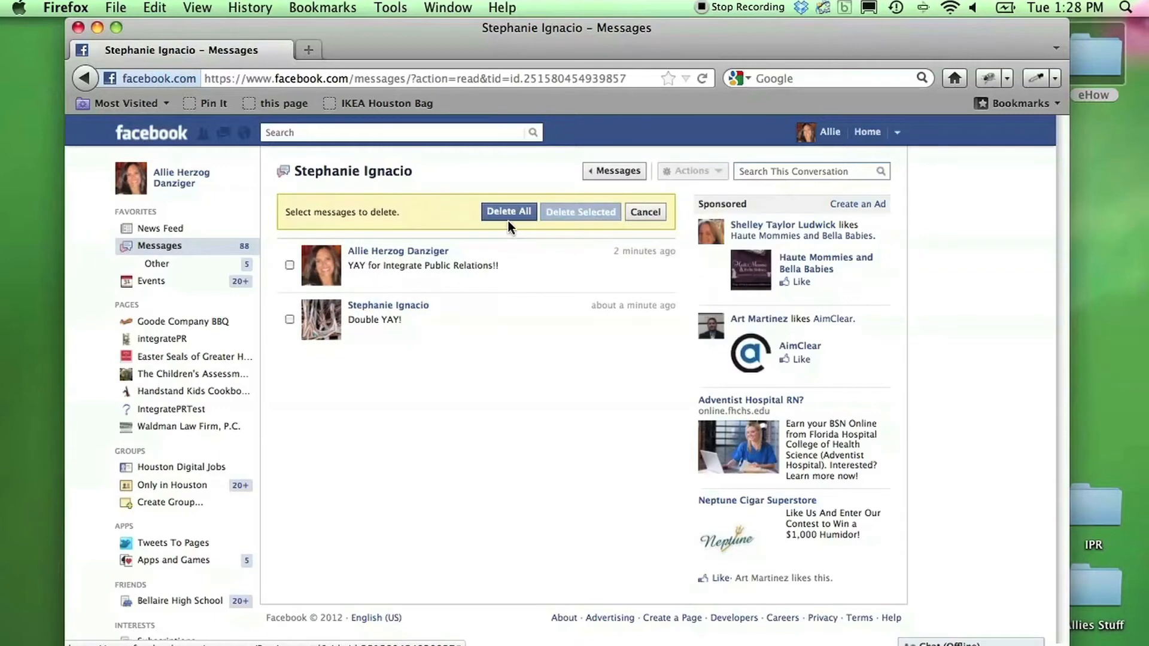
pyautogui.click(289, 266)
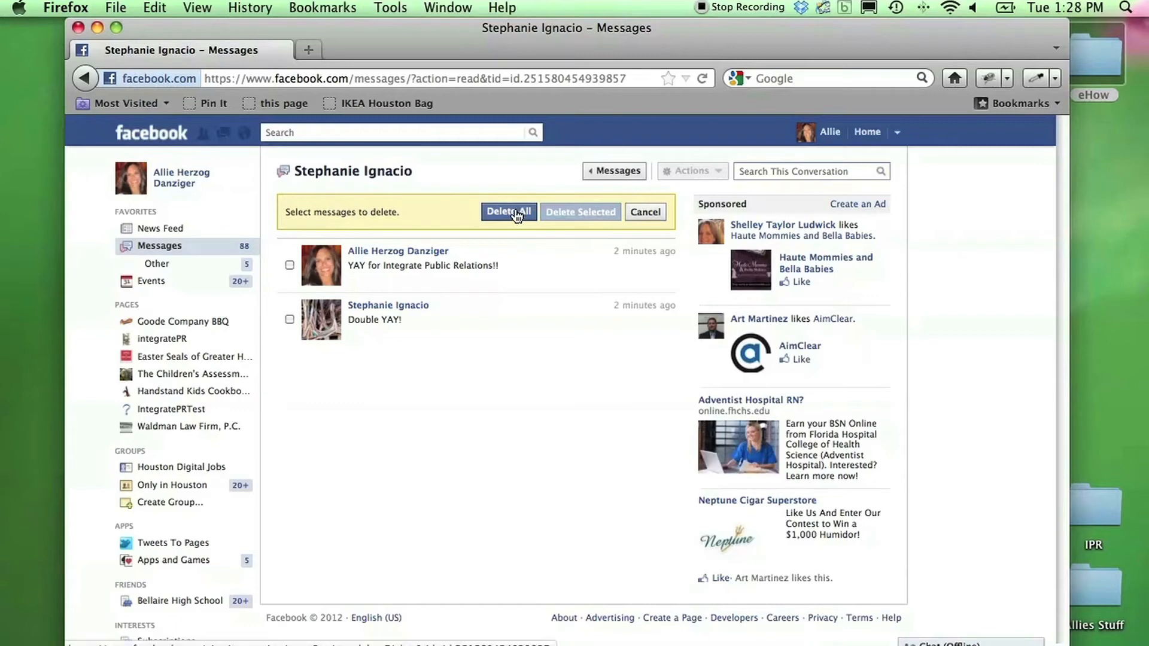
pyautogui.click(509, 211)
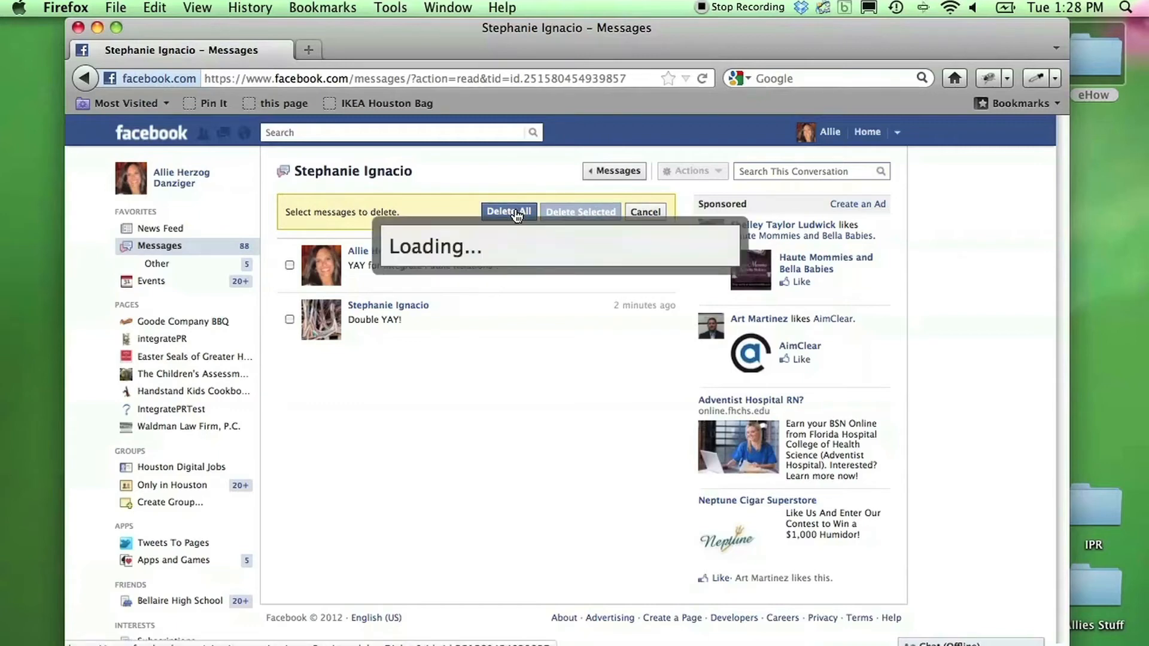
pyautogui.click(509, 212)
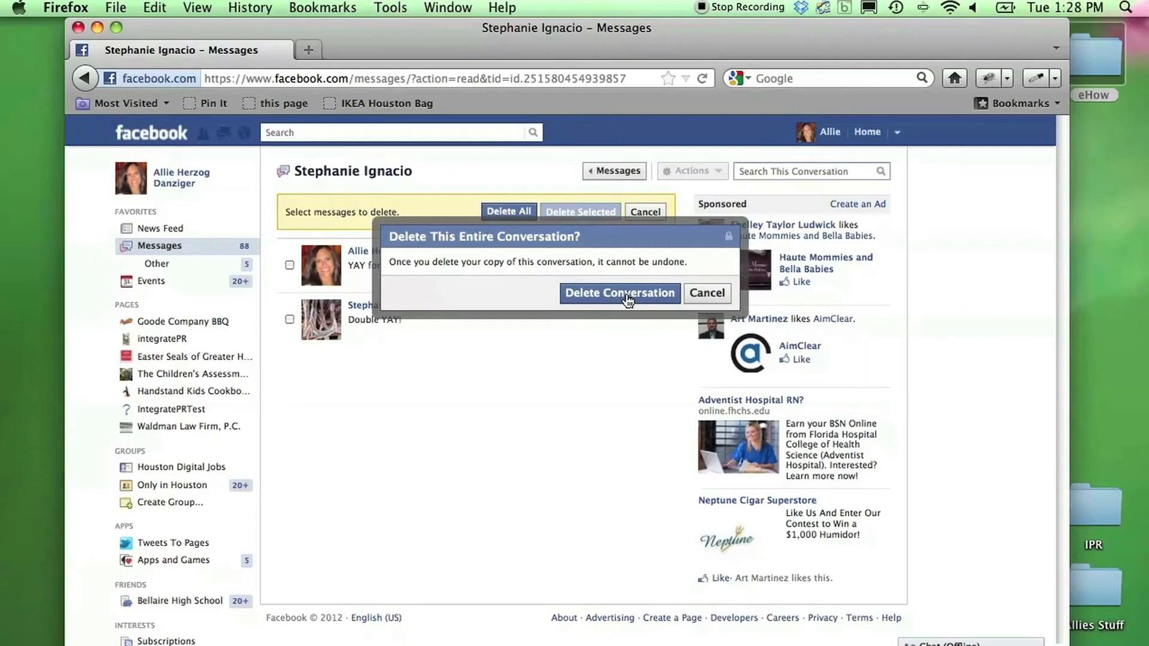
pyautogui.click(619, 293)
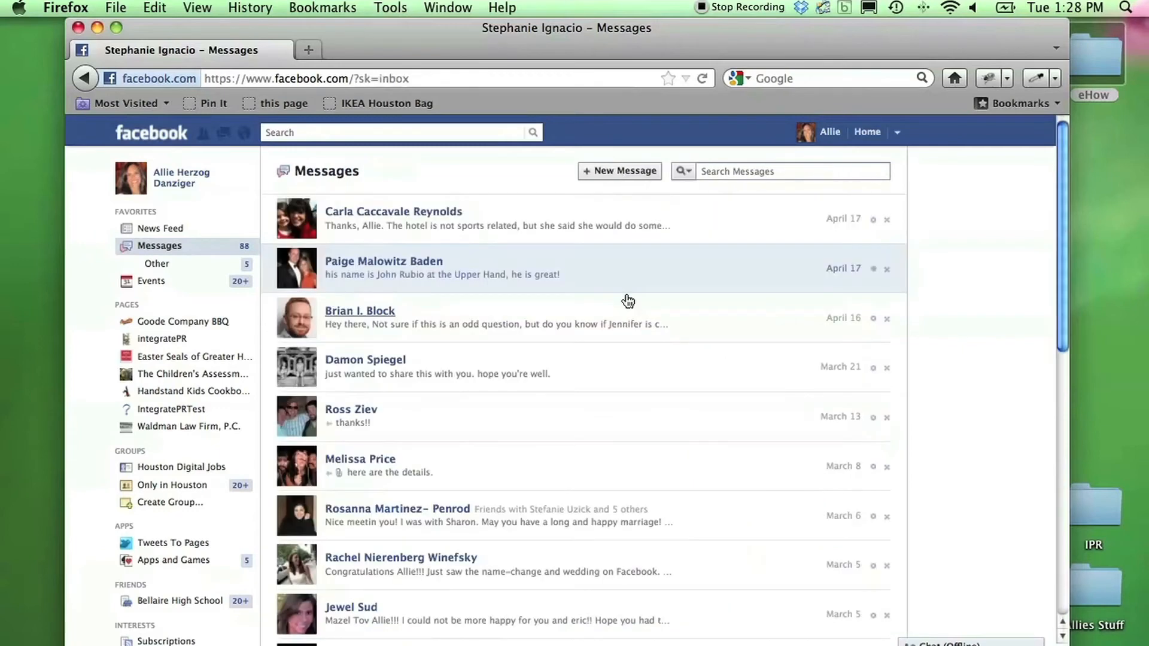